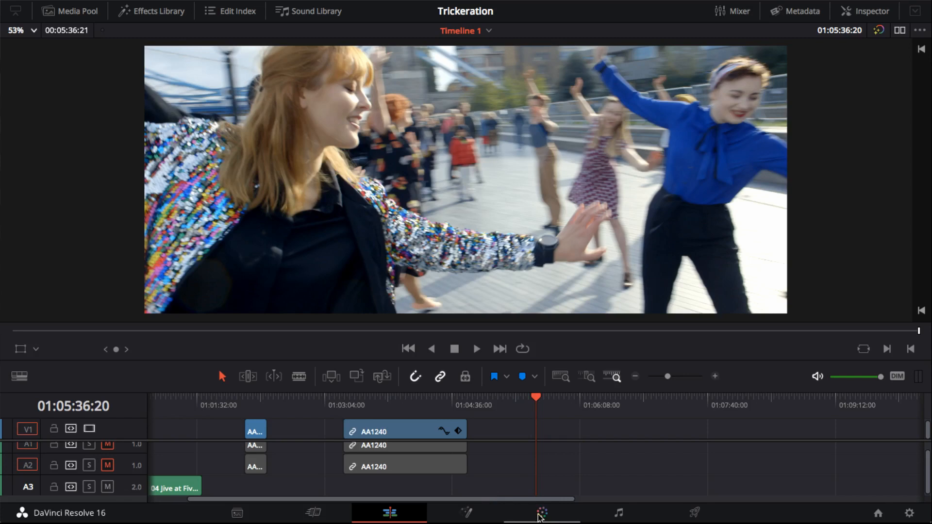
Grab a still of the dancing clip's current frame from the Color page viewer
click(541, 513)
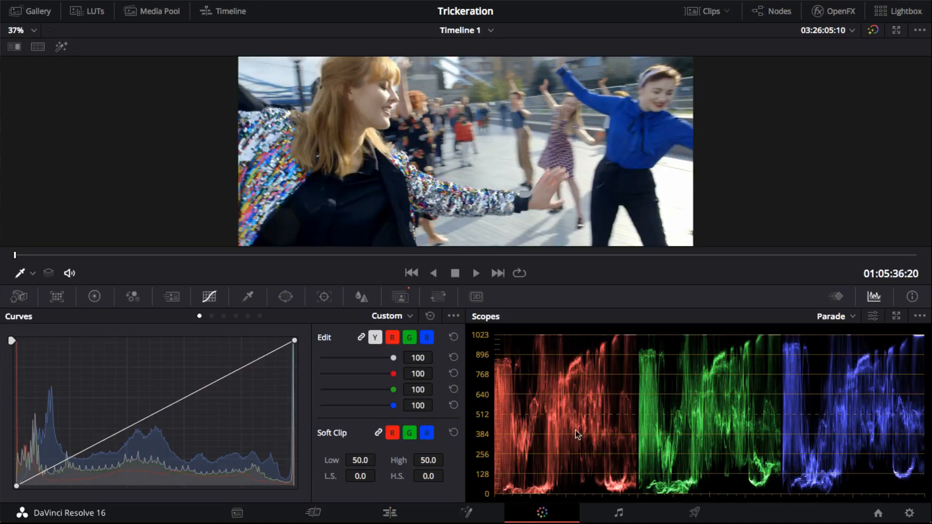
right_click(389, 128)
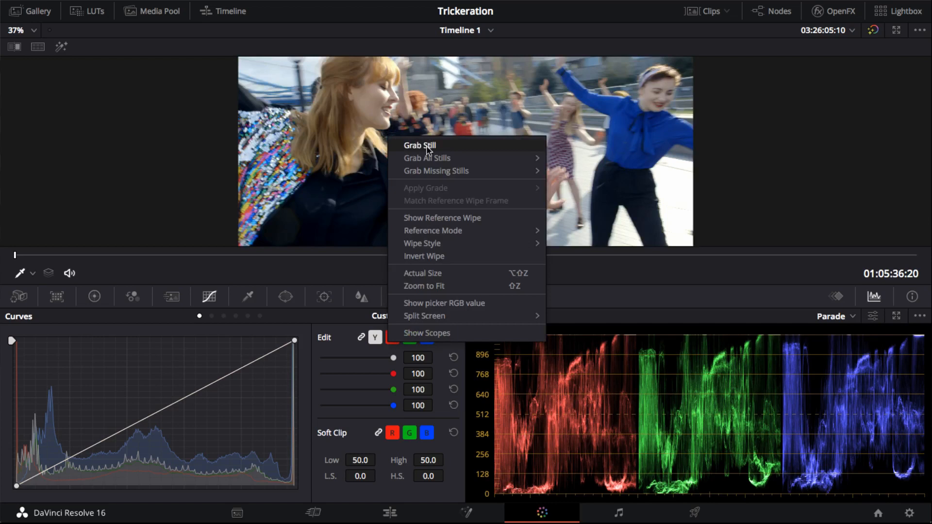
click(419, 145)
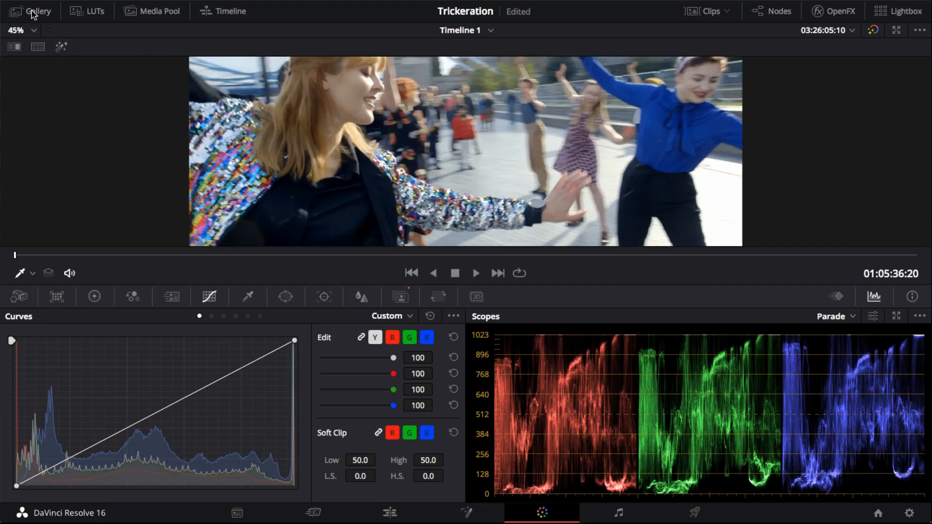
Start exporting still 1.3.1 from the gallery of grabbed stills
click(38, 11)
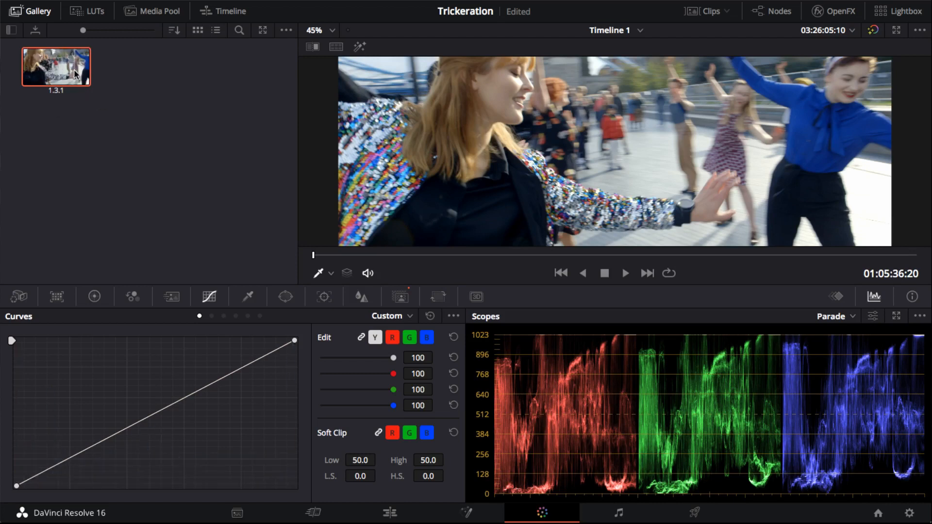
right_click(56, 67)
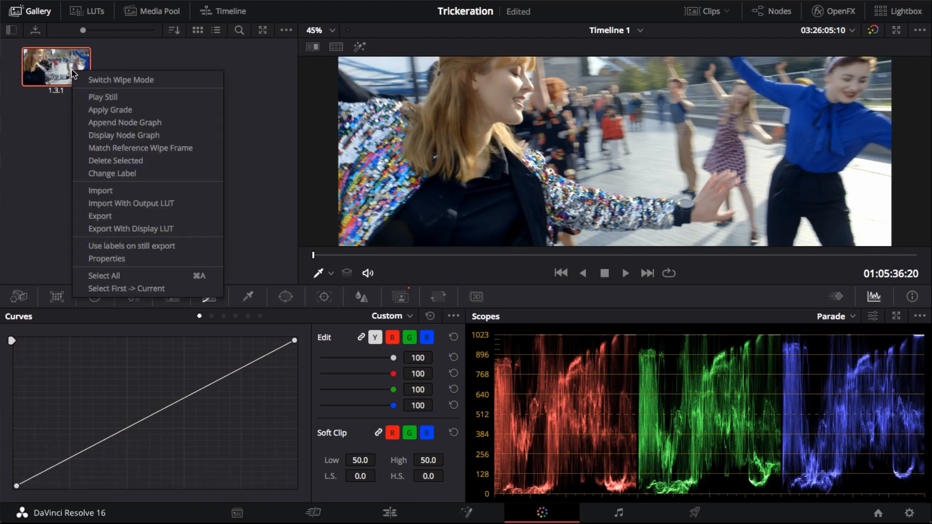
mouse_move(131, 203)
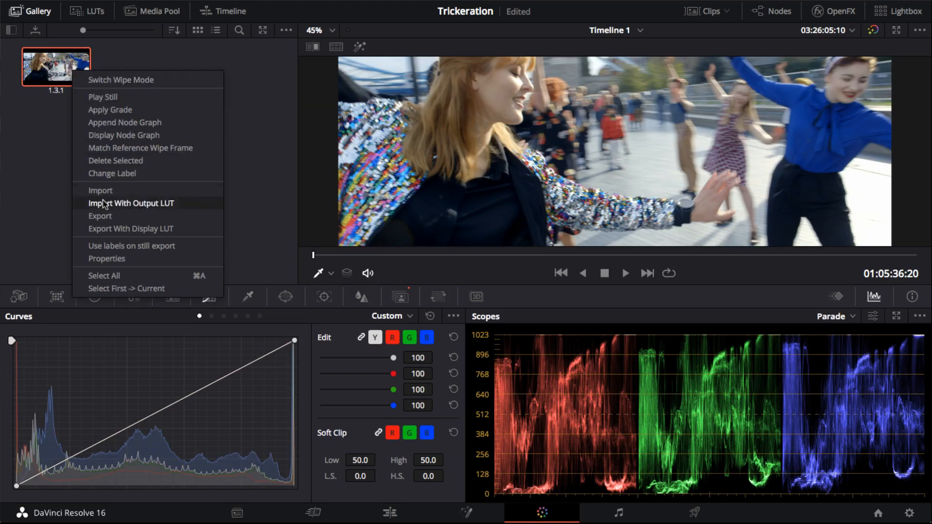
click(100, 216)
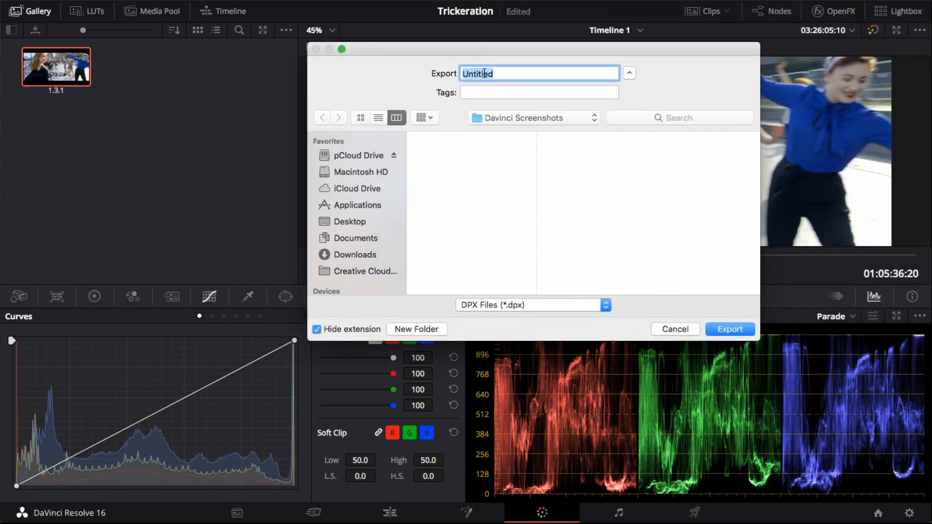
Export the still as a JPEG file named 'Export' into the Davinci Screenshots folder
text(E)
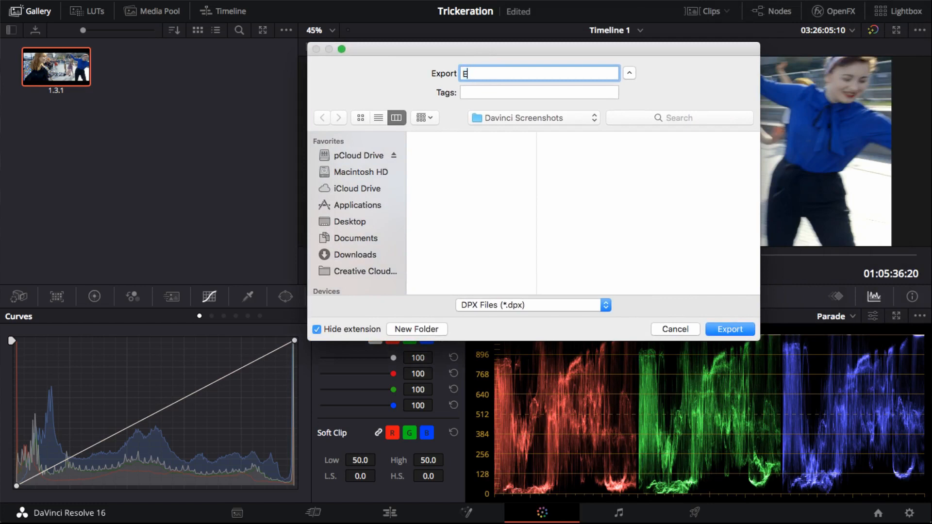
text(xport)
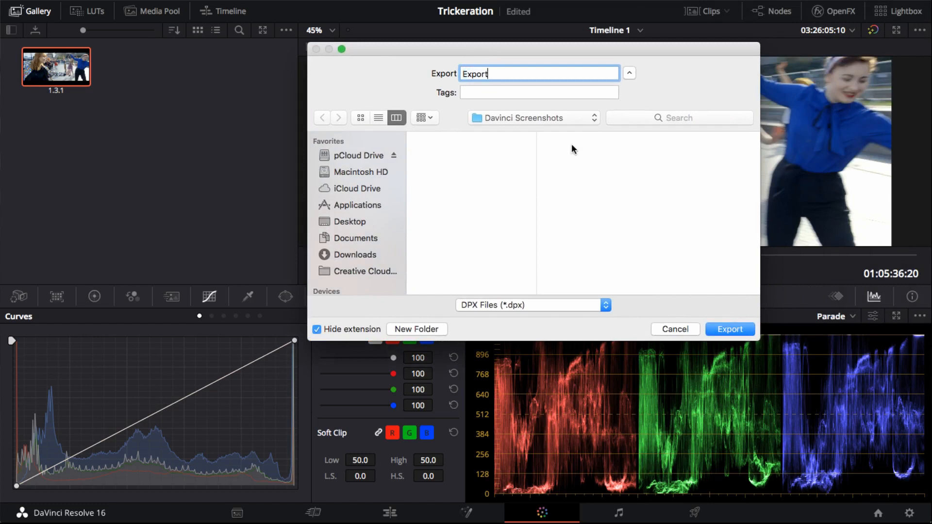
mouse_move(460, 315)
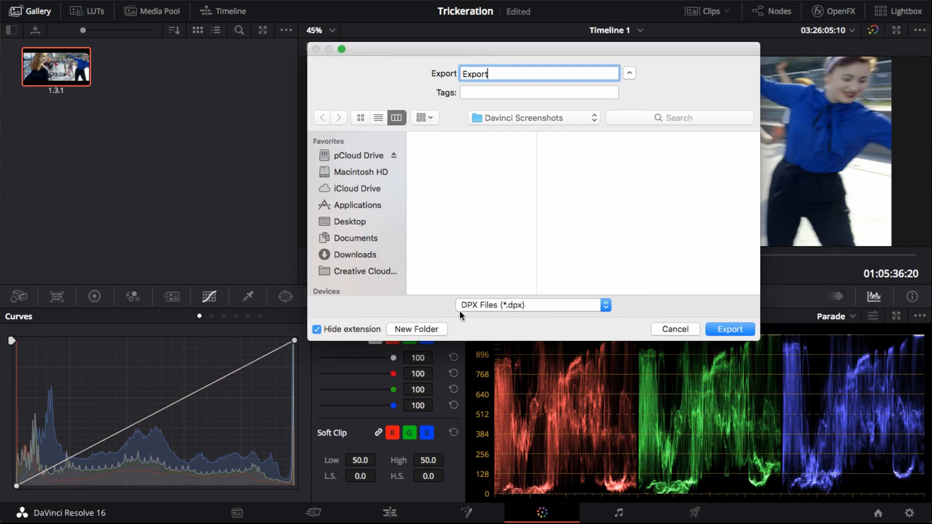
click(529, 305)
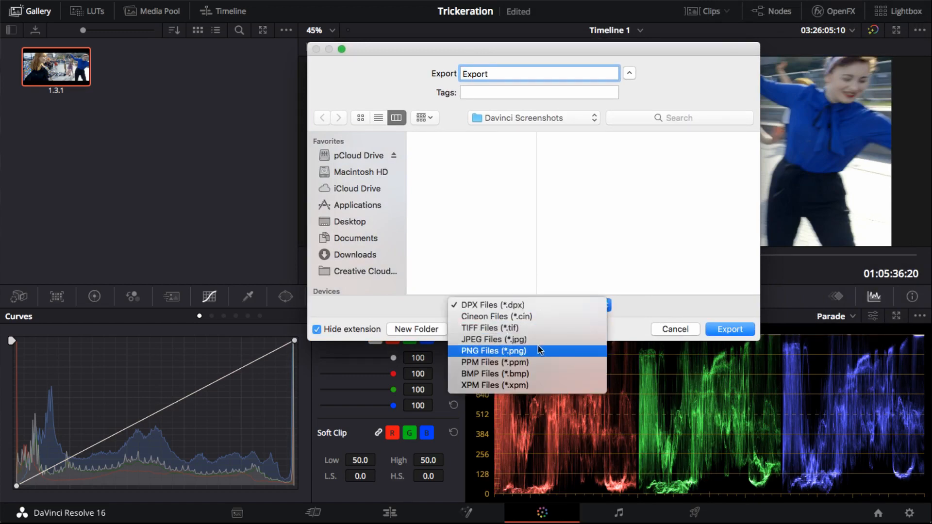
click(493, 340)
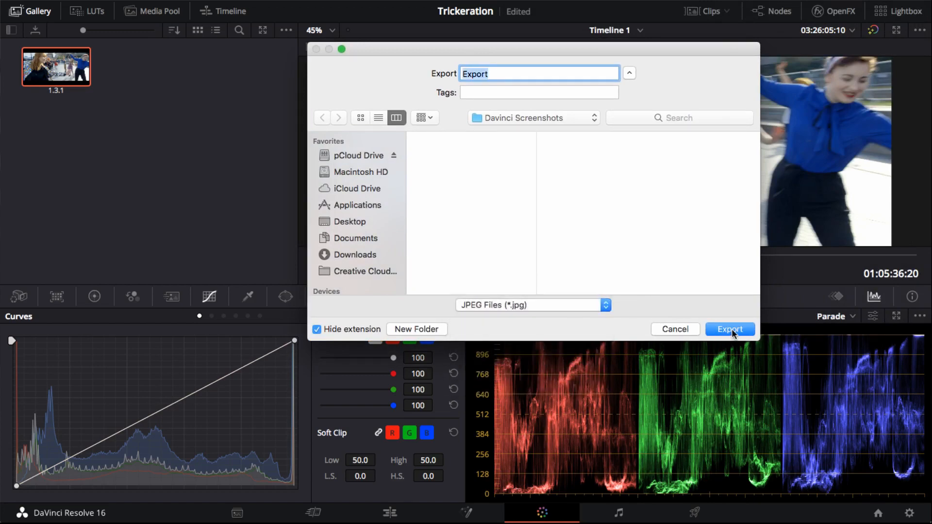
click(729, 329)
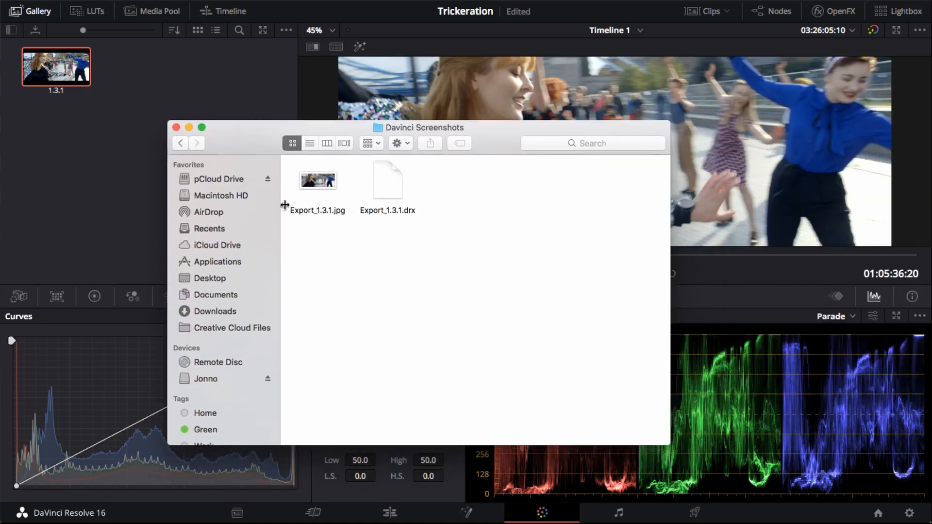
View the exported Export_1.3.1.jpg in Preview to check the dancing frame
double_click(318, 180)
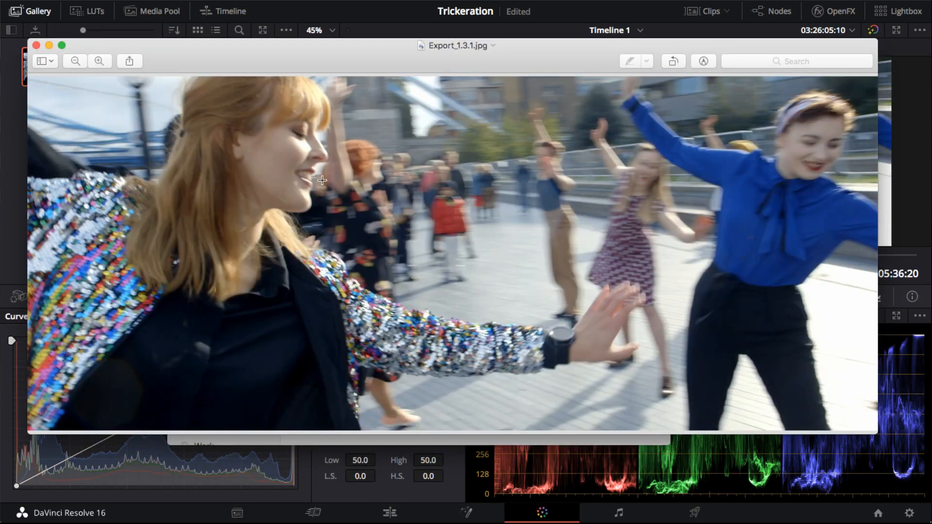